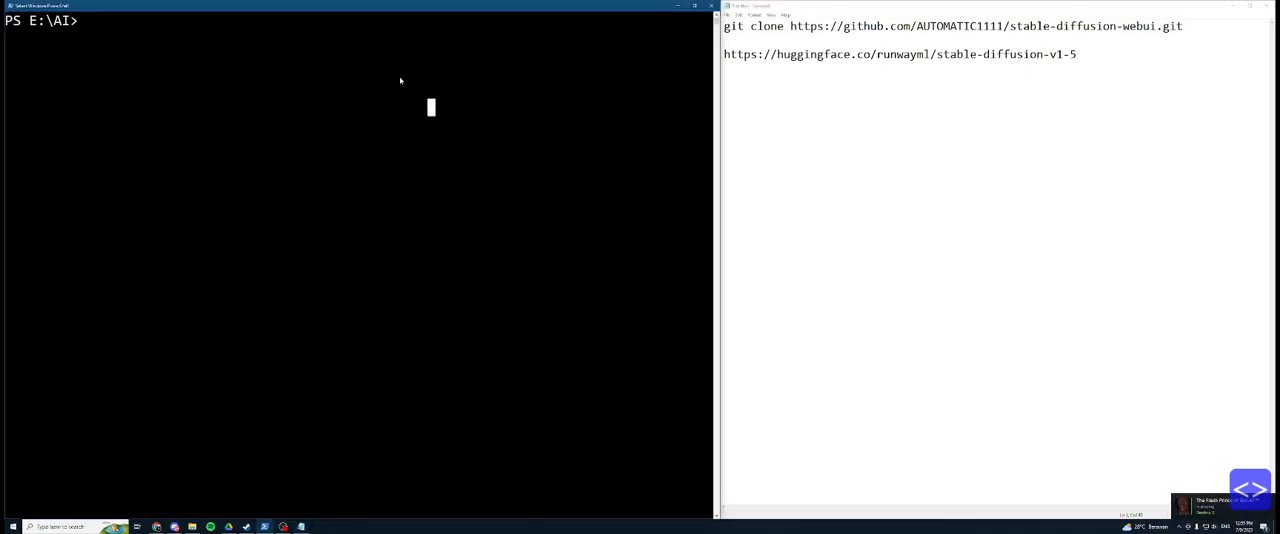
Step: Check the installed Python version, confirming Python 3.10.6
text(g)
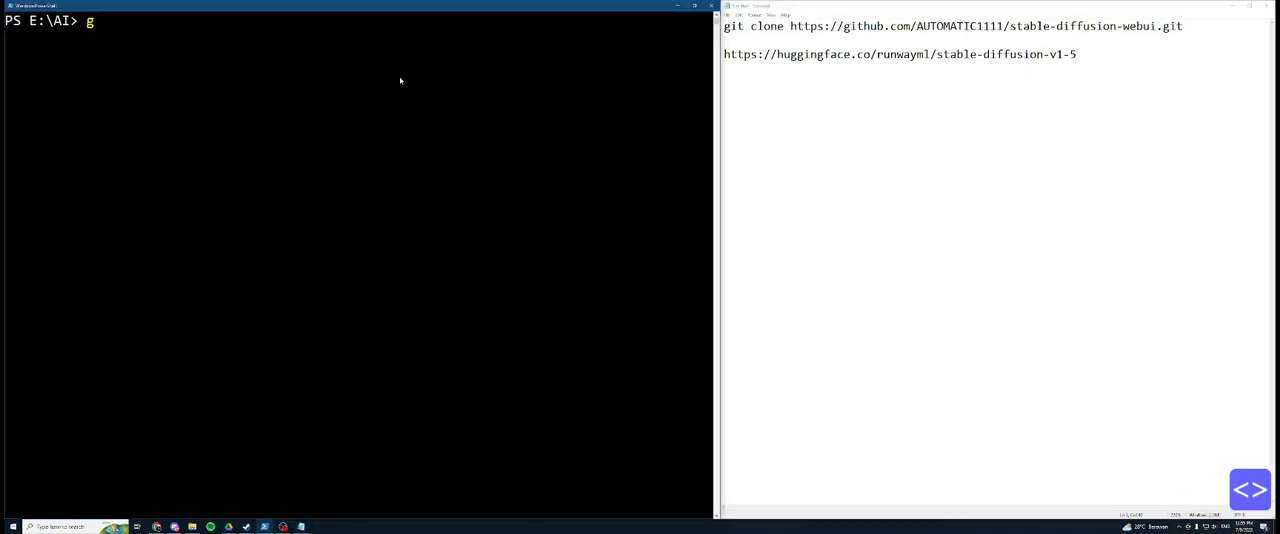
text(ython)
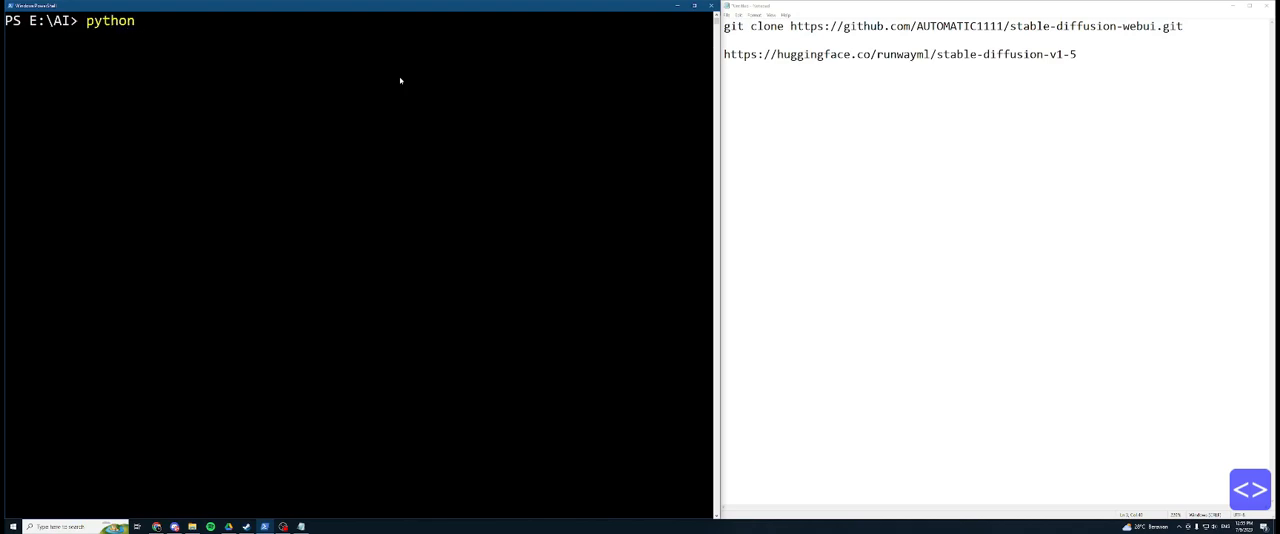
text(--version)
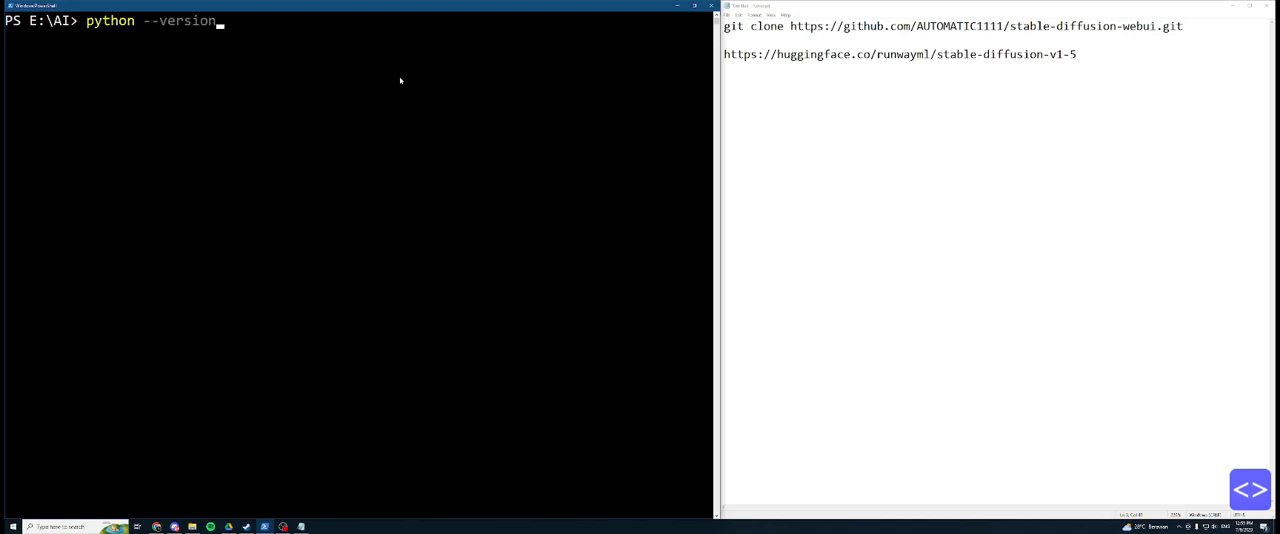
key(Return)
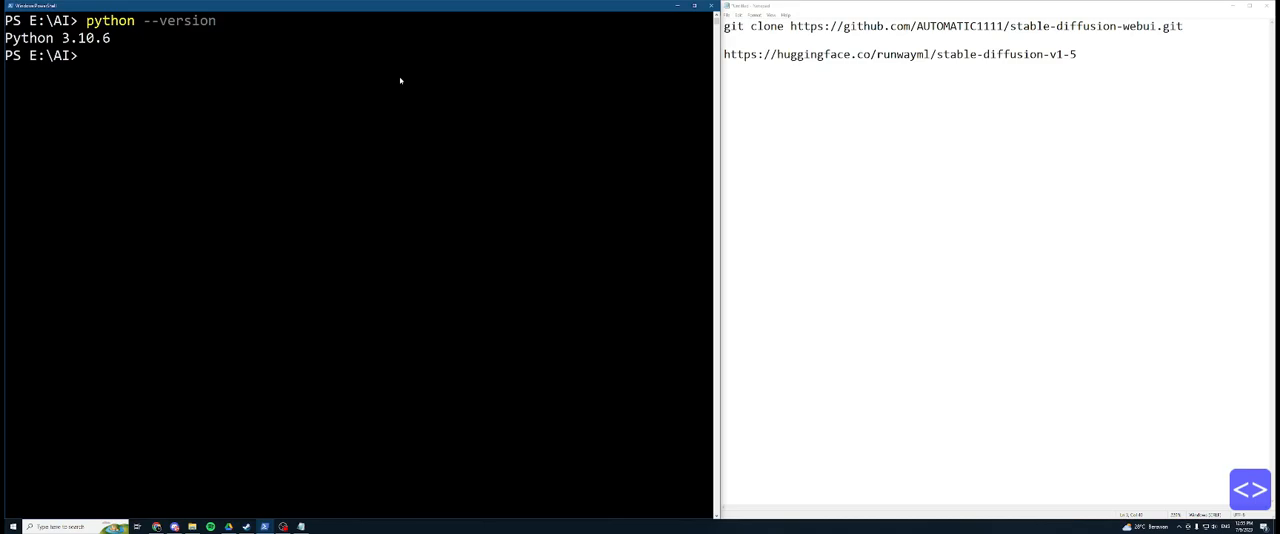
Step: Check the installed Git version, confirming git 2.37.0.windows.1
text(git)
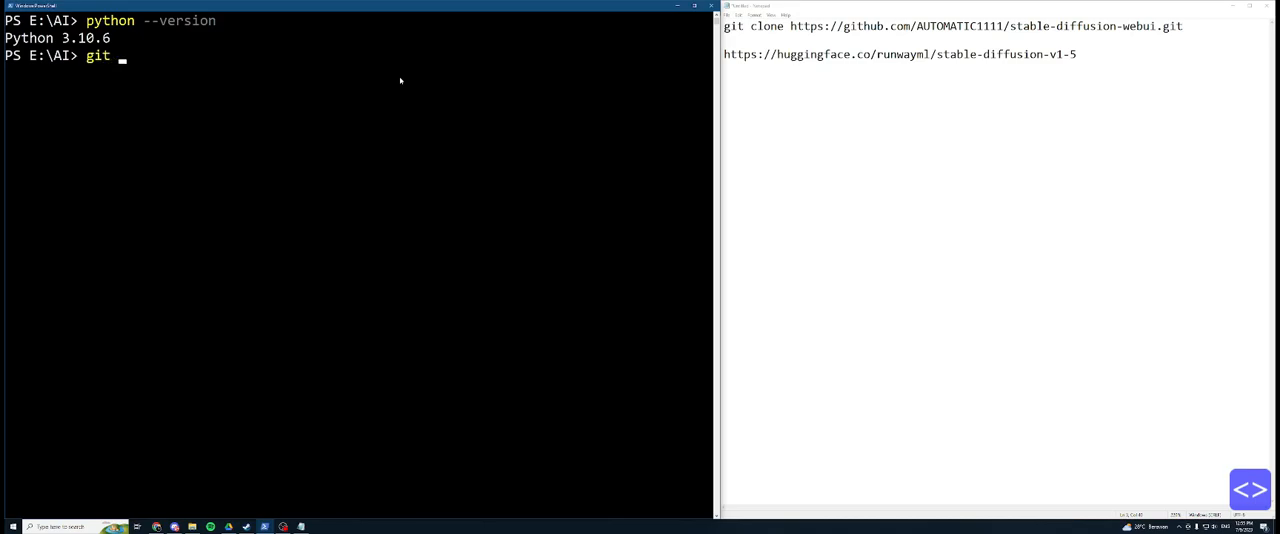
text(--version)
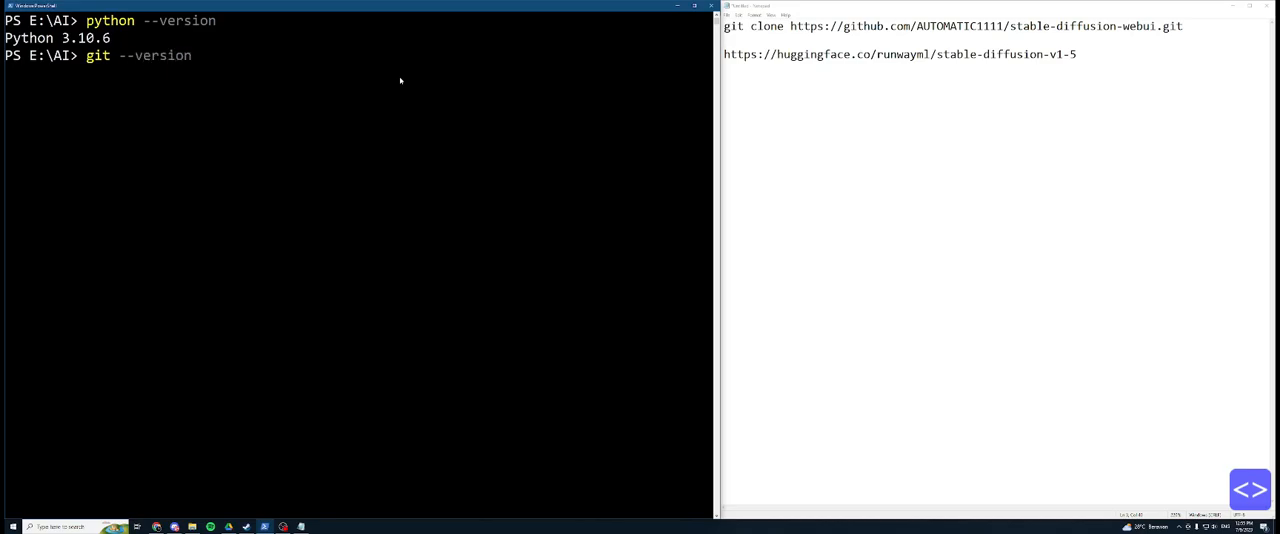
key(Return)
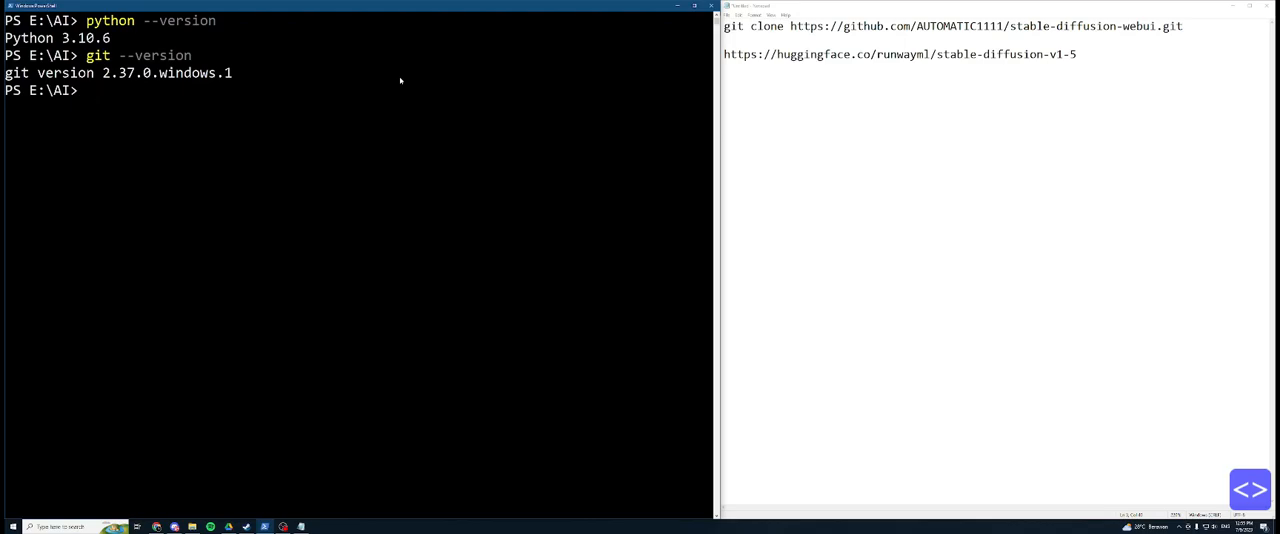
text(git --version)
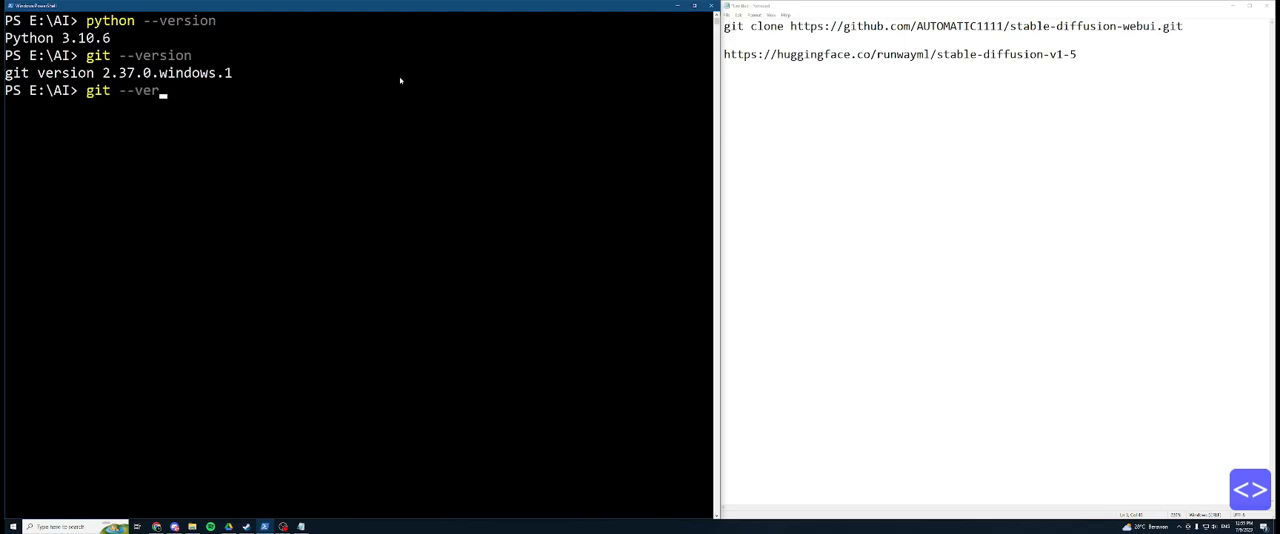
Step: Run git clone on the AUTOMATIC1111 stable-diffusion-webui GitHub URL into E:\AI
text(cl)
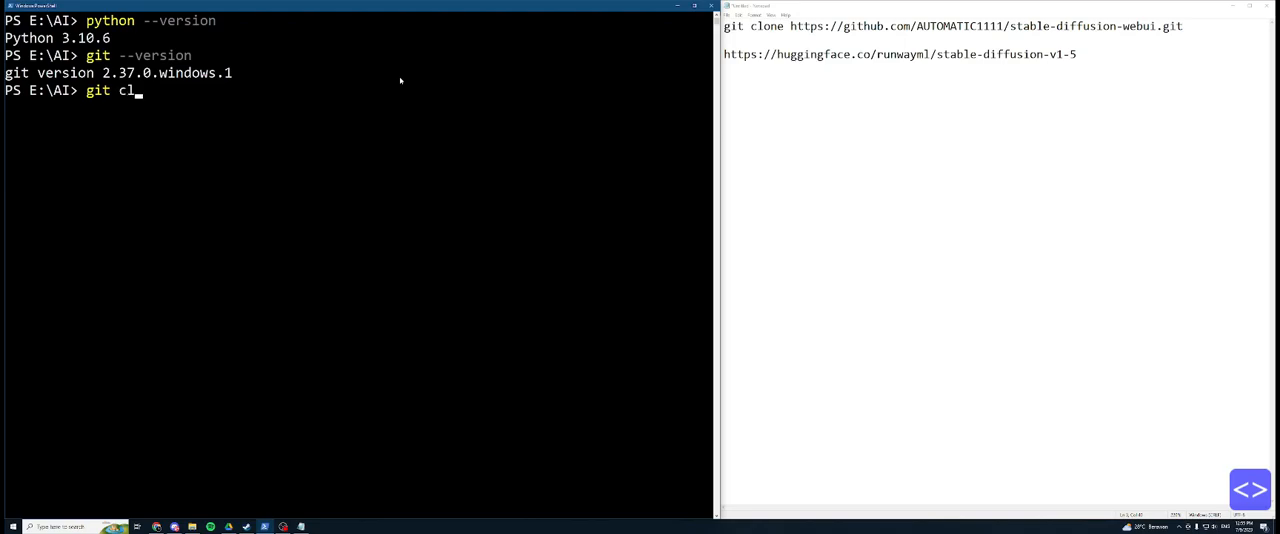
key(Return)
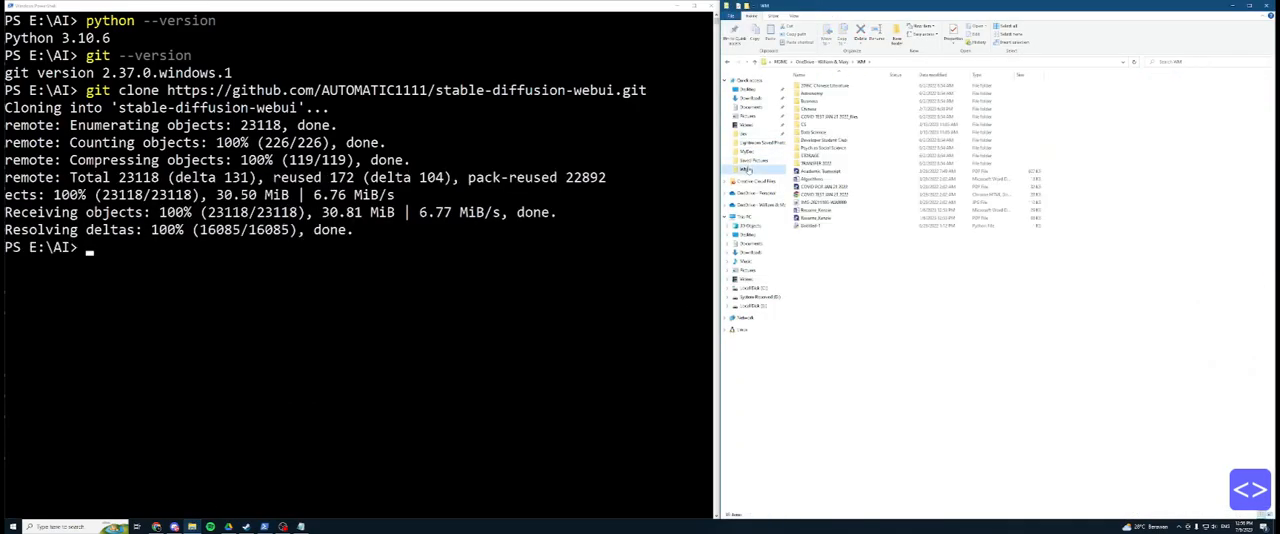
Step: Leave File Explorer for the runwayml/stable-diffusion-v1-5 model card on Hugging Face
click(757, 305)
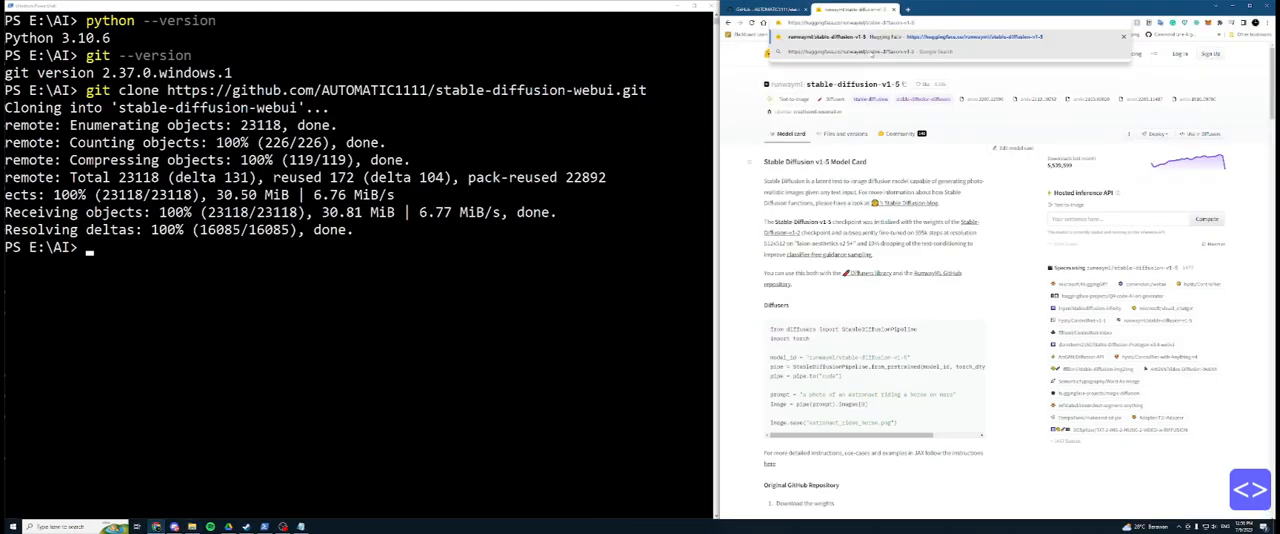
Step: Follow webui-user.bat installing requirements until the WebUI runs at 127.0.0.1:7860
scroll(down, 3)
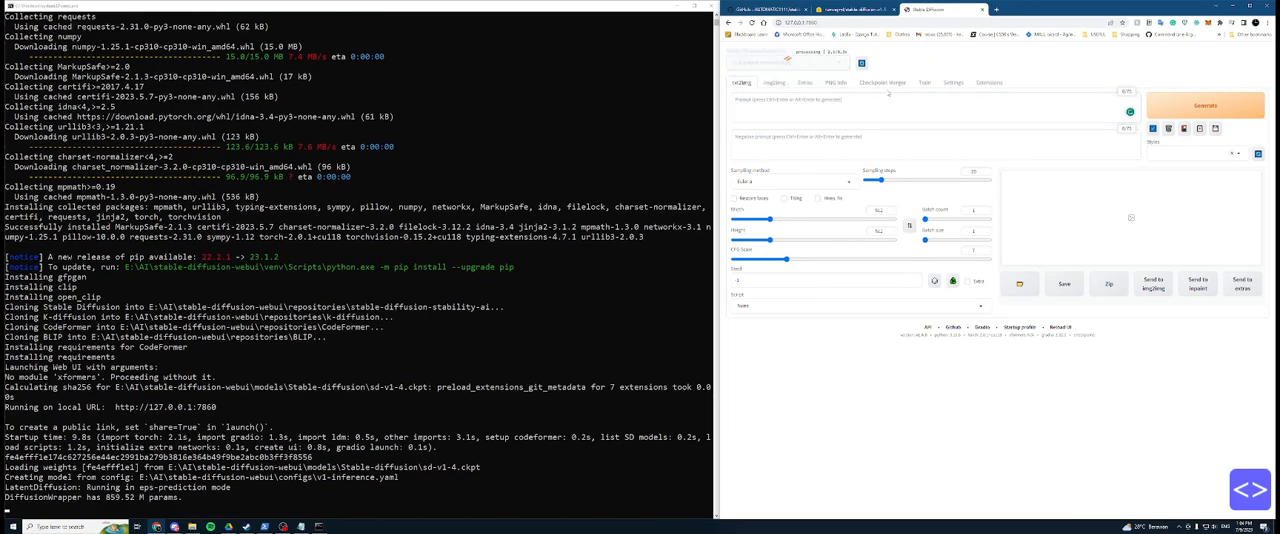
Step: Enter the prompt 'portrait of a woman' with v1-5-pruned-emaonly and generate the image
scroll(down, 3)
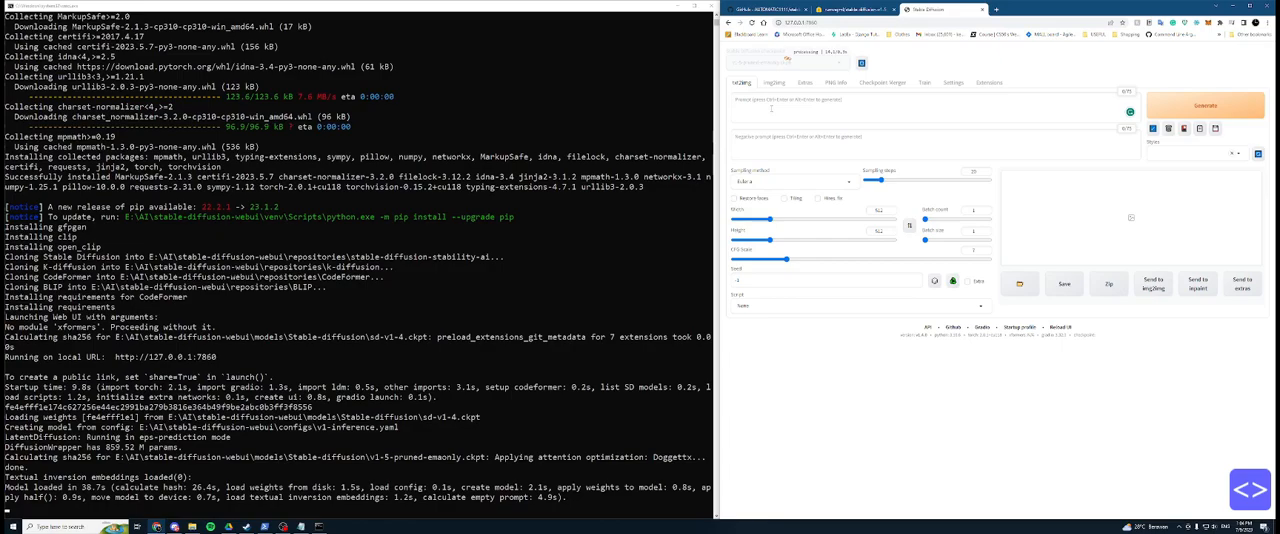
scroll(down, 3)
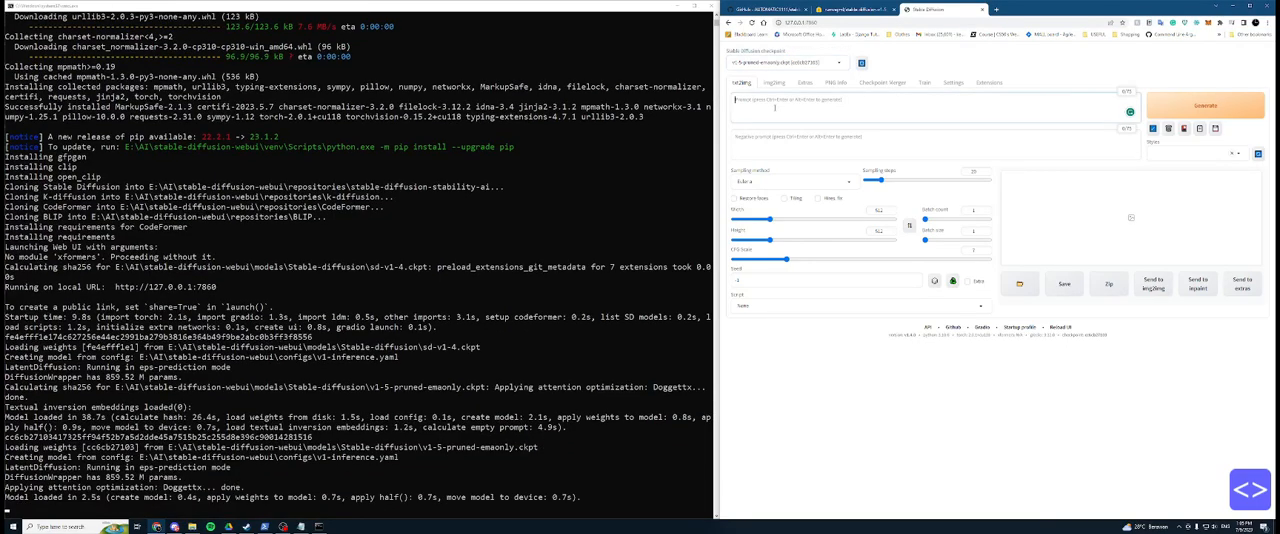
text(portrait)
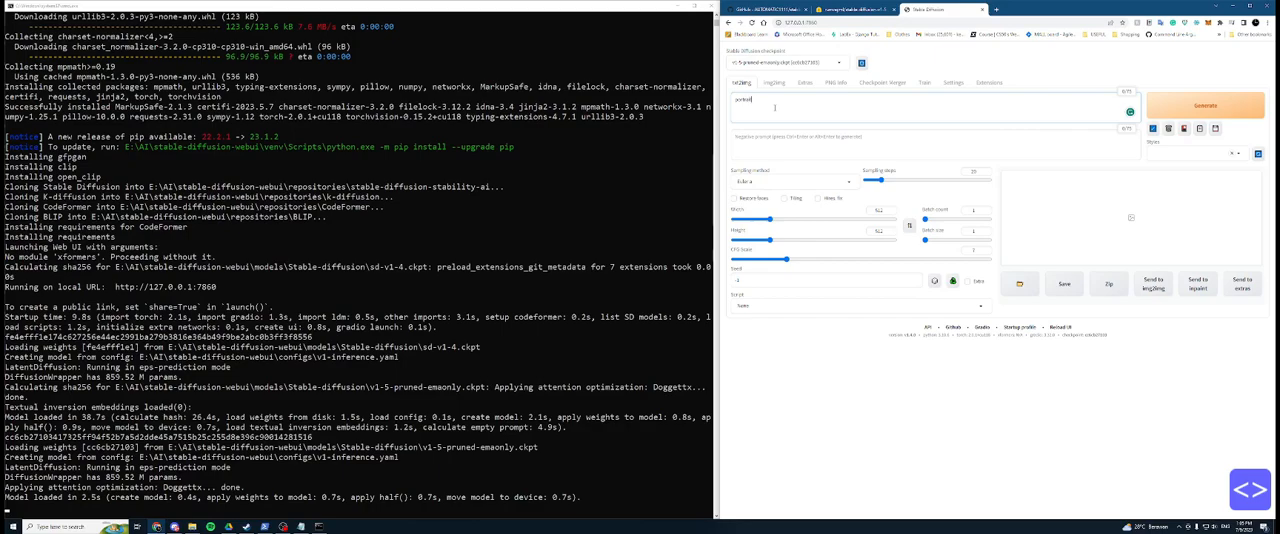
click(1204, 105)
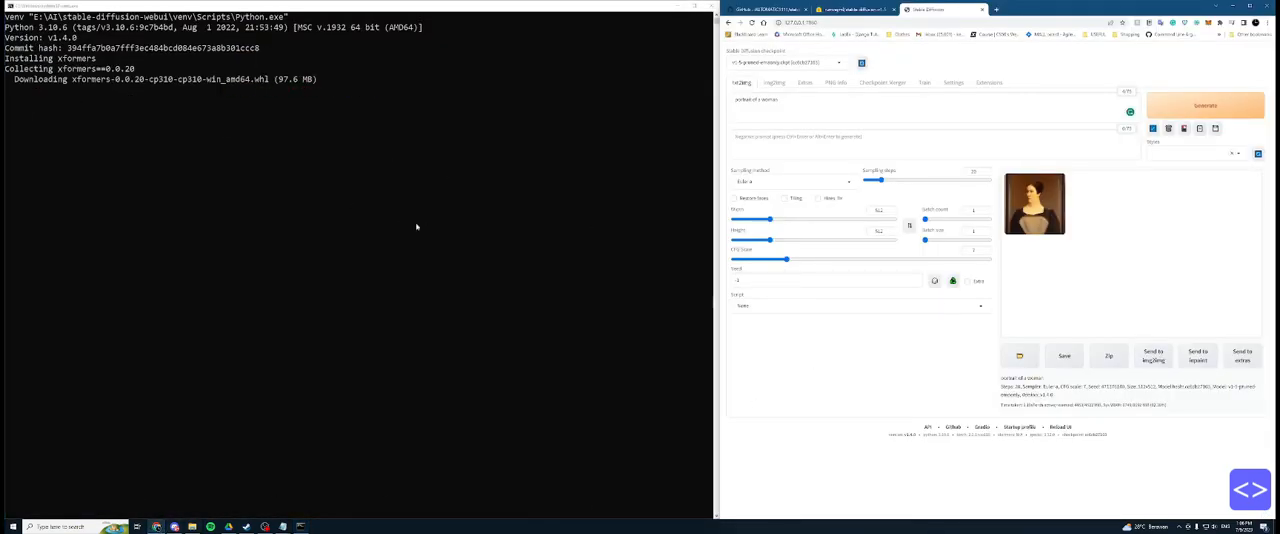
mouse_move(433, 249)
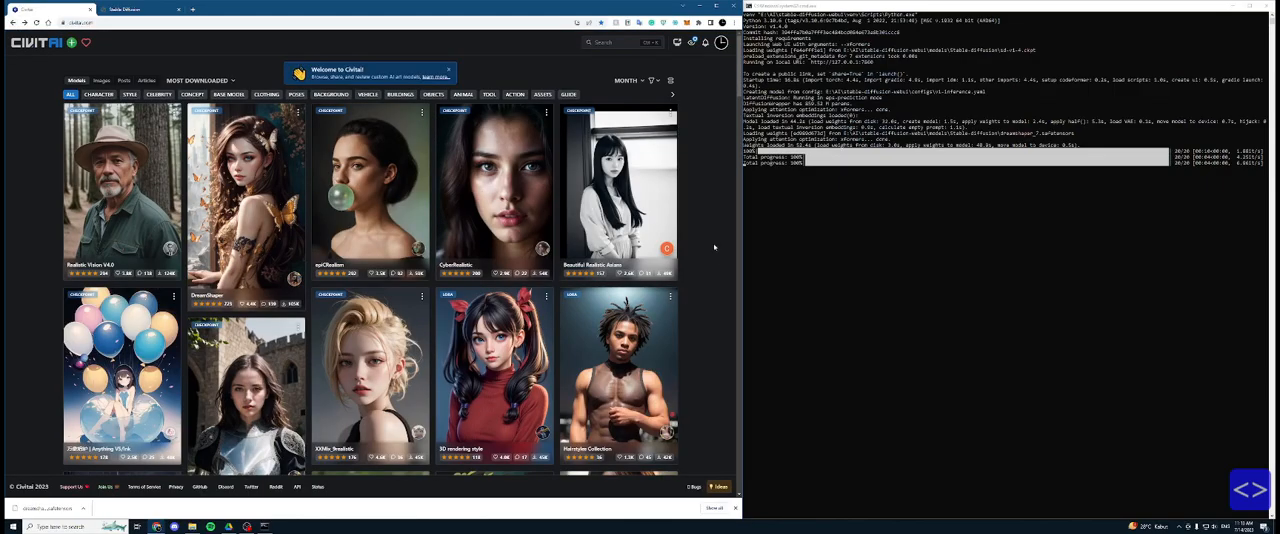
Step: Go to the DreamShaper V7 model page in the Civitai gallery
scroll(down, 3)
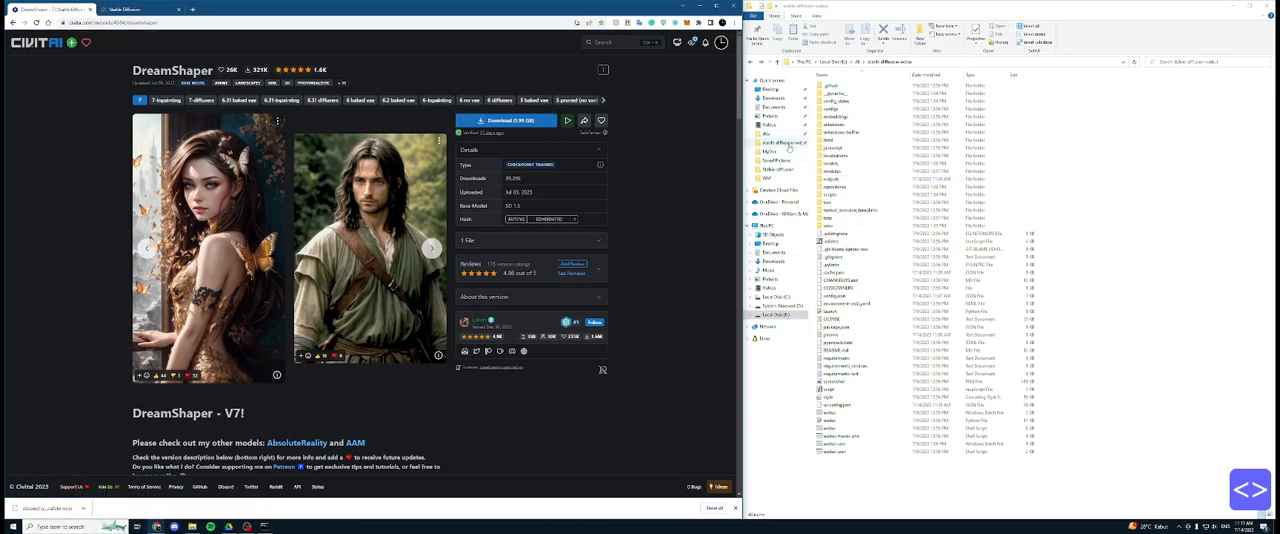
Step: Place the DreamShaper .safetensors file in models\Stable-diffusion for the WebUI's checkpoint list
click(775, 98)
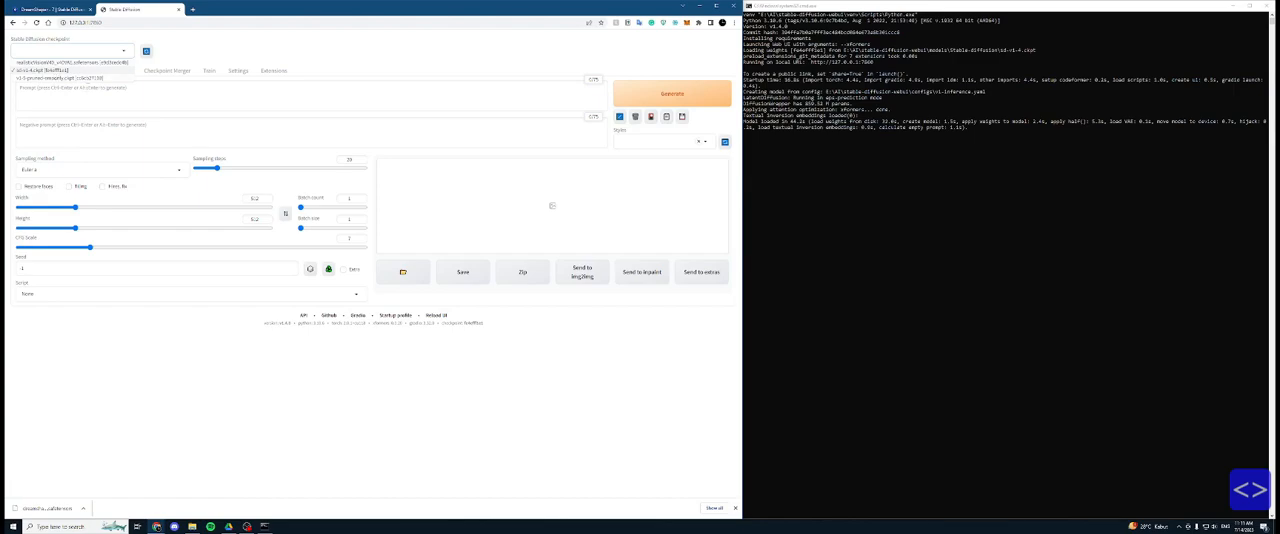
Step: Select the dreamshaper_7 checkpoint and generate an image from the brown-haired cyborg portrait prompt
click(70, 51)
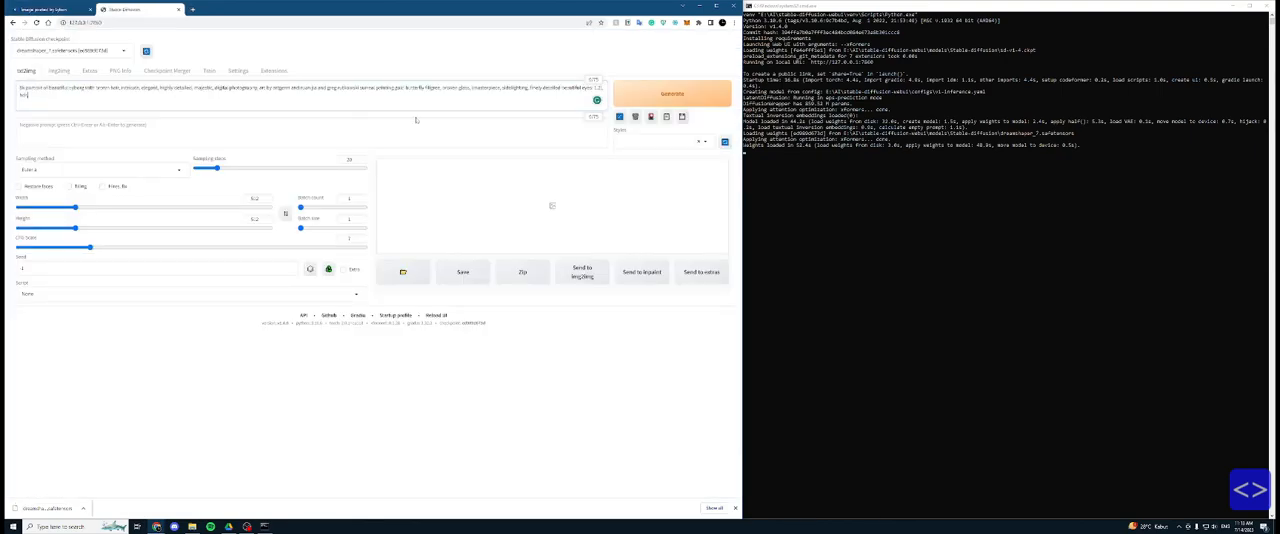
click(671, 92)
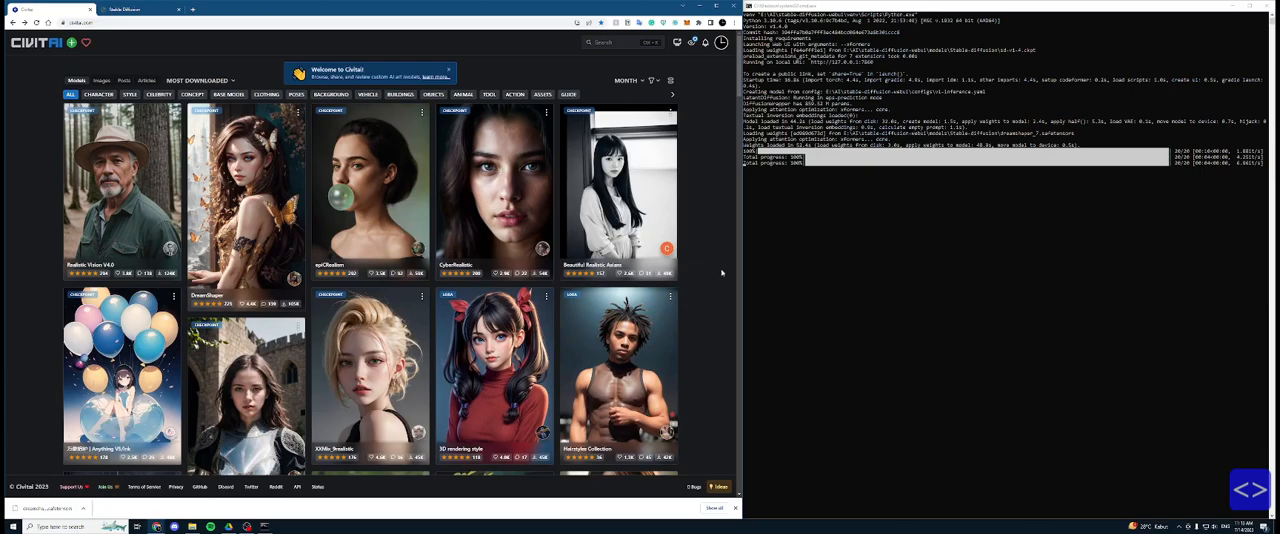
scroll(down, 3)
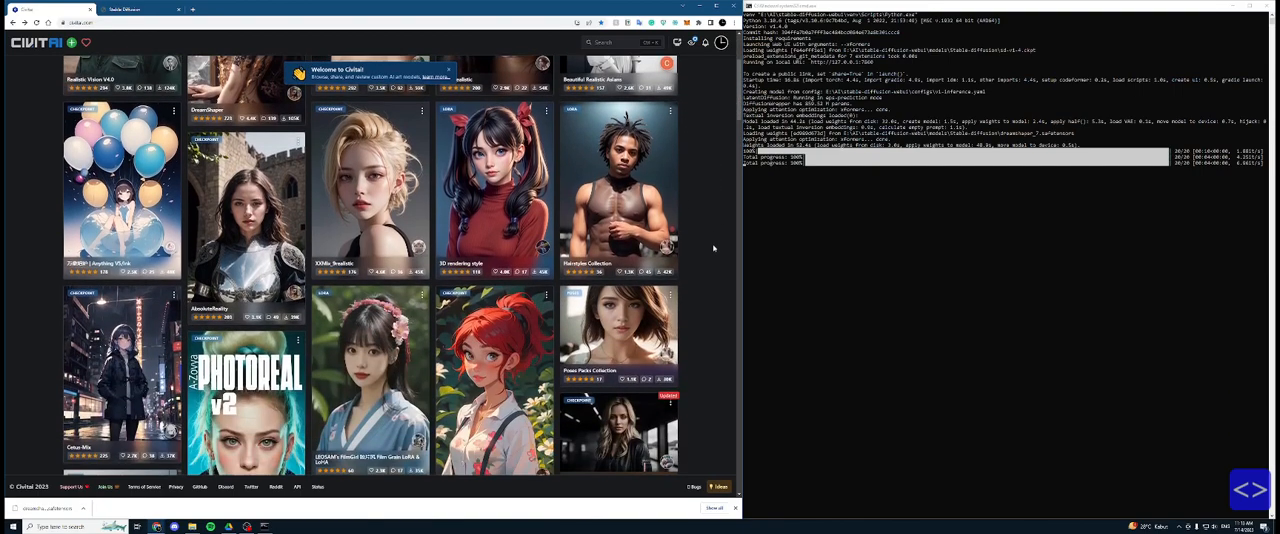
scroll(down, 3)
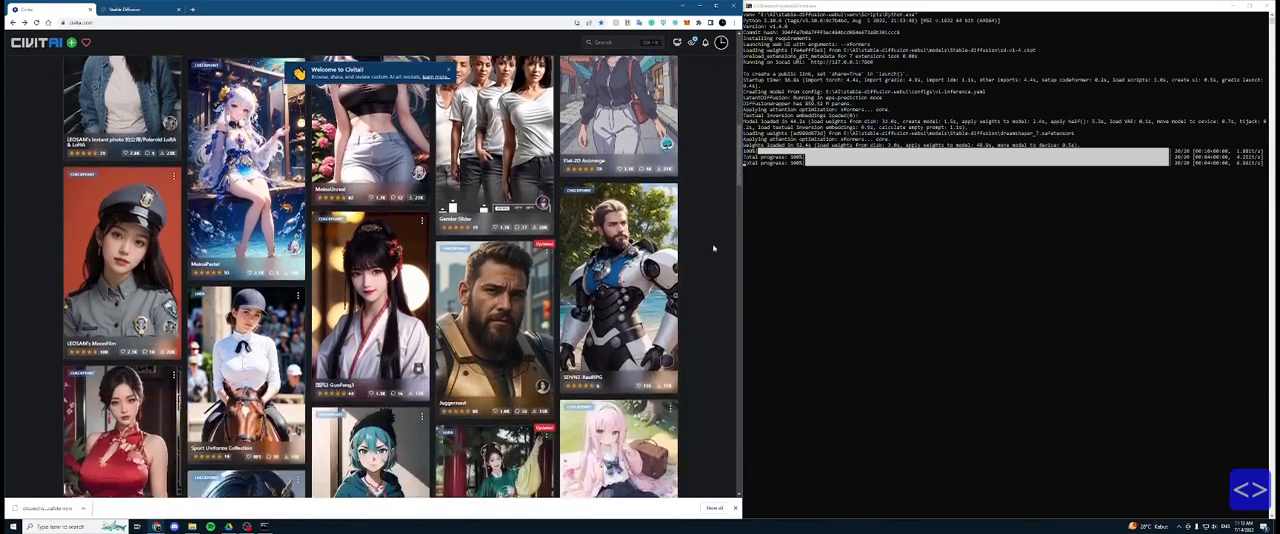